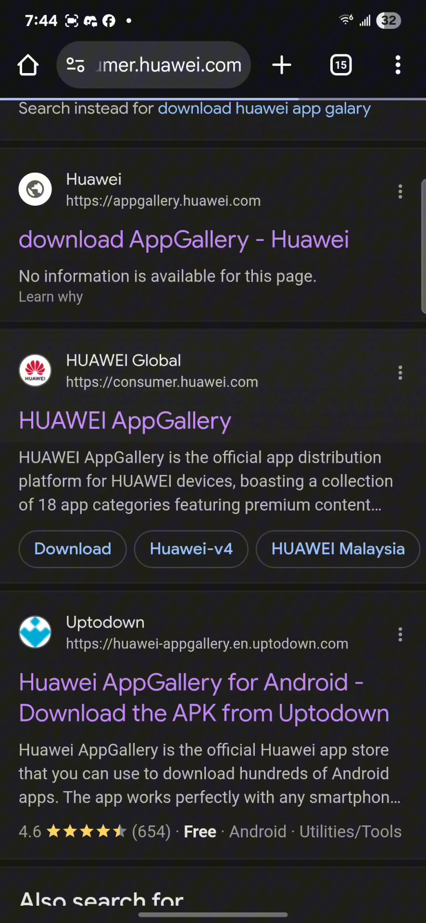
Open the appgallery.huawei.com download result in Chrome
{"action": "left_click", "coordinate": [124, 420]}
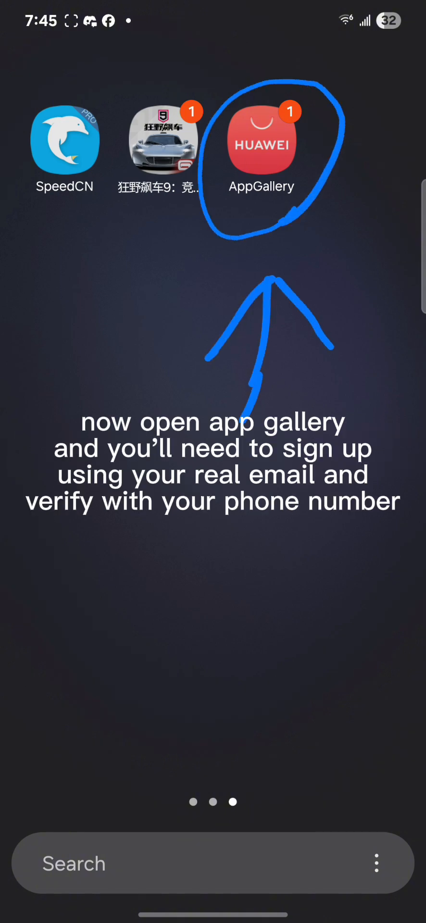
Launch AppGallery from the home screen icon
{"action": "left_click", "coordinate": [262, 139]}
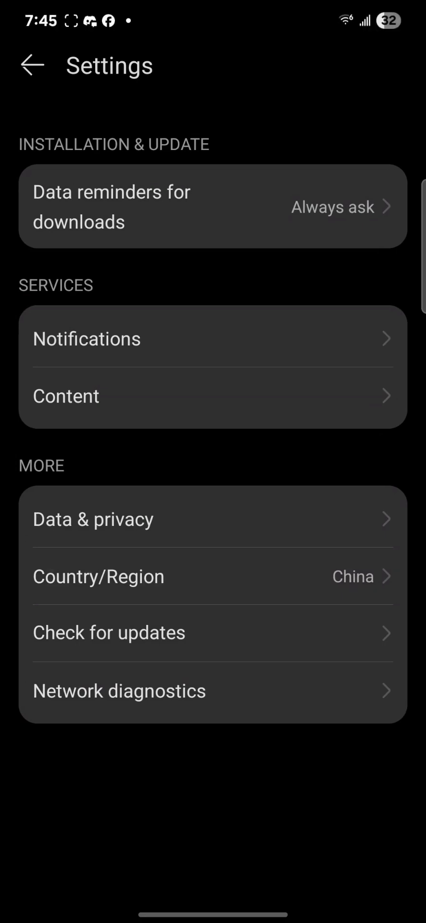
Open Country/Region in AppGallery settings and choose to change it
{"action": "left_click", "coordinate": [98, 576]}
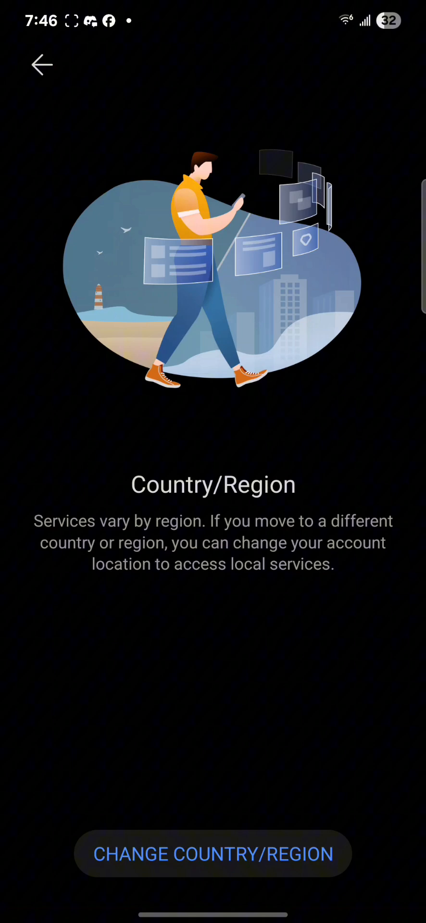
{"action": "left_click", "coordinate": [42, 65]}
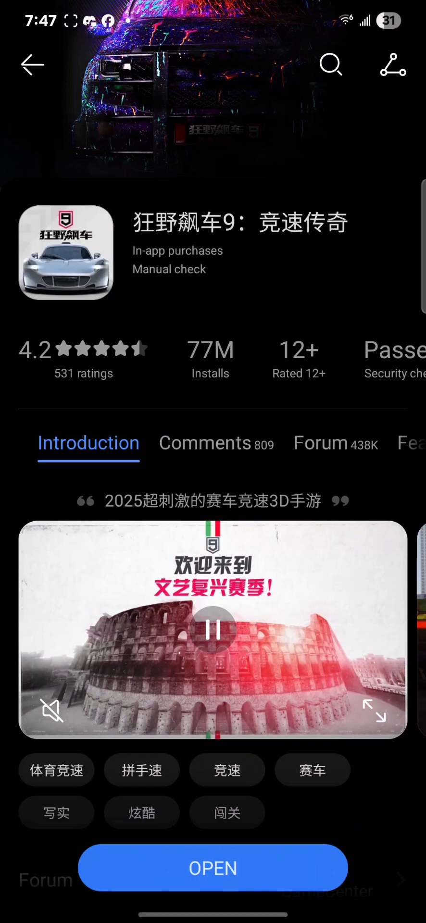
Scroll the 狂野飙车9 page's introduction, then go to the home screen
{"action": "scroll", "scroll_direction": "down", "scroll_amount": 3}
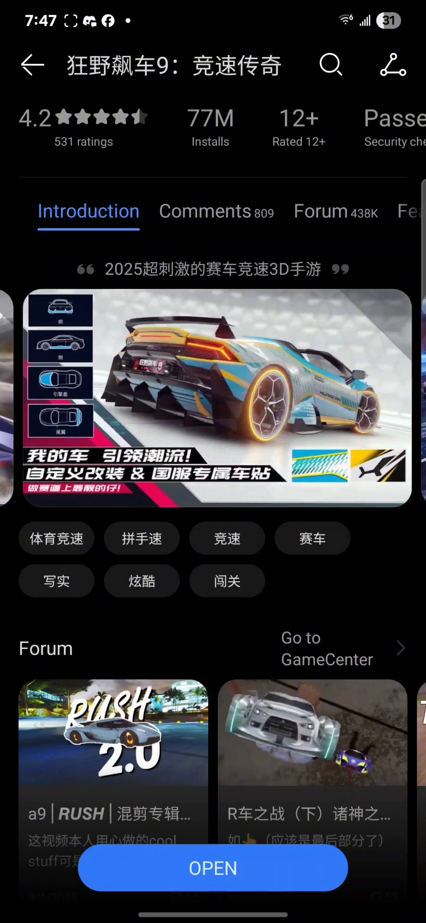
{"action": "left_click", "coordinate": [326, 648]}
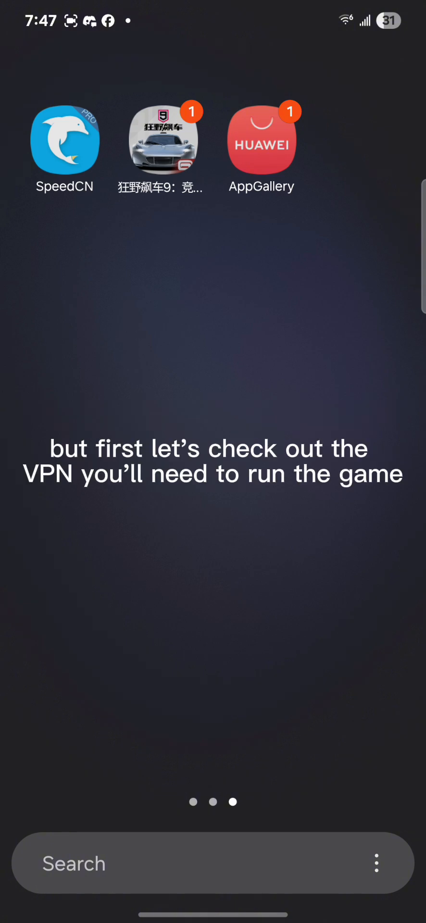
Open the Google Play Store to look up the VPN
{"action": "left_click", "coordinate": [63, 140]}
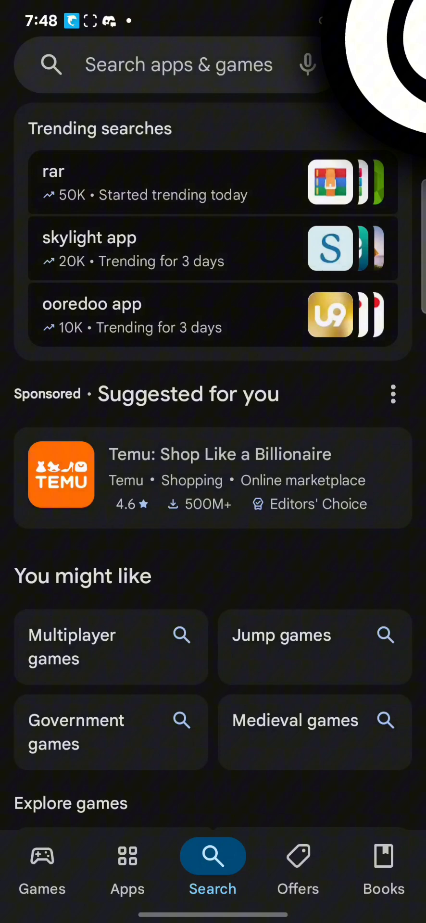
Search the Play Store for 'Speed CN'
{"action": "left_click", "coordinate": [177, 64]}
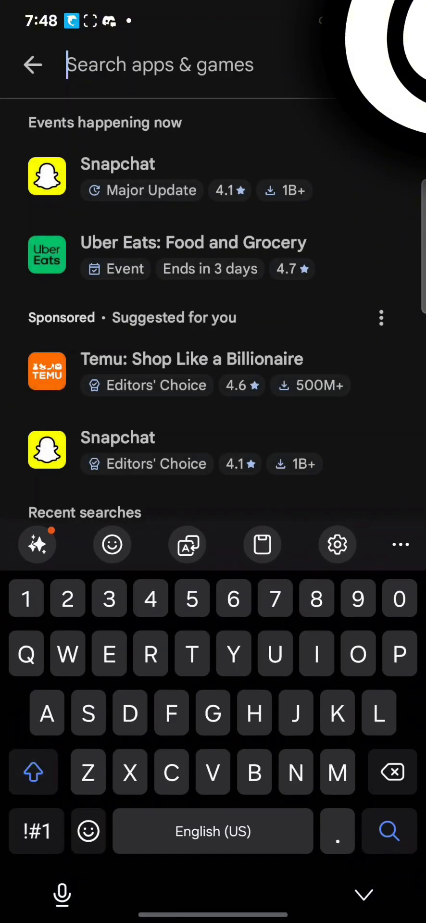
{"action": "type", "text": "Speed CN"}
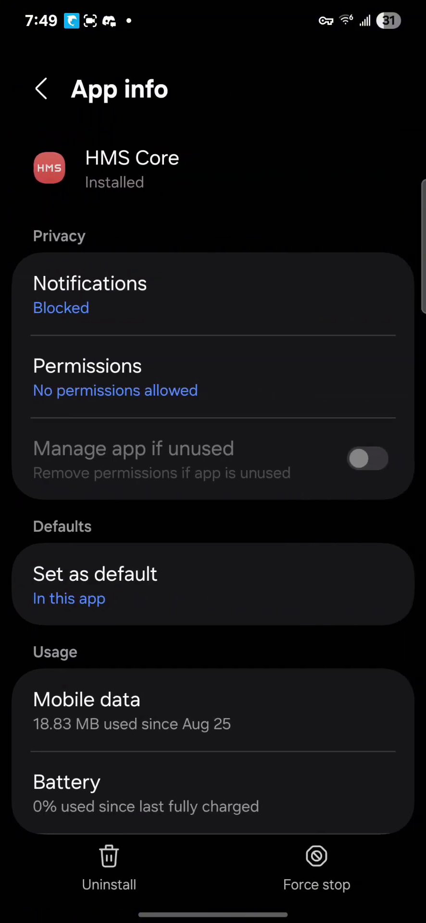
Scroll the HMS Core App info page down to its configuration entry
{"action": "scroll", "scroll_direction": "down", "scroll_amount": 3}
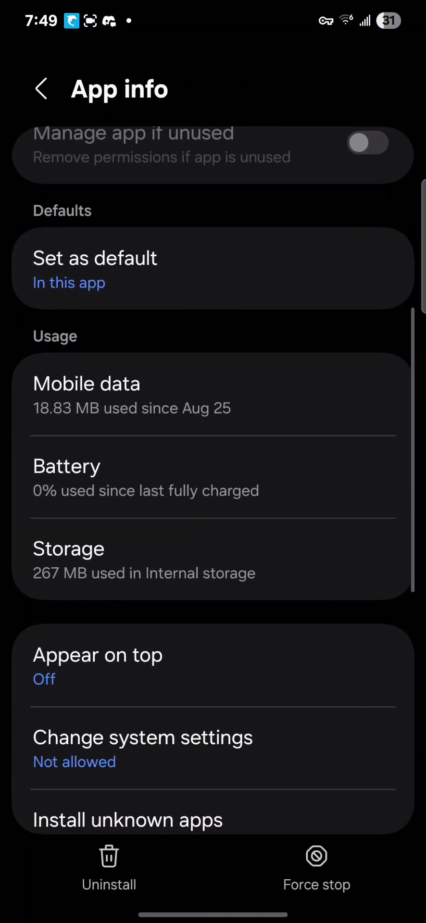
{"action": "scroll", "scroll_direction": "down", "scroll_amount": 3}
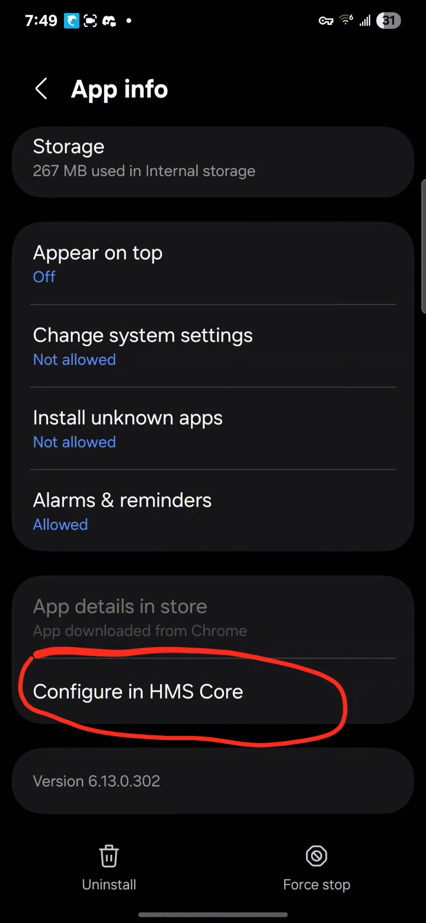
Leave HMS Core Wi-Fi auto-update off, postpone the component update, and return to App info
{"action": "left_click", "coordinate": [137, 692]}
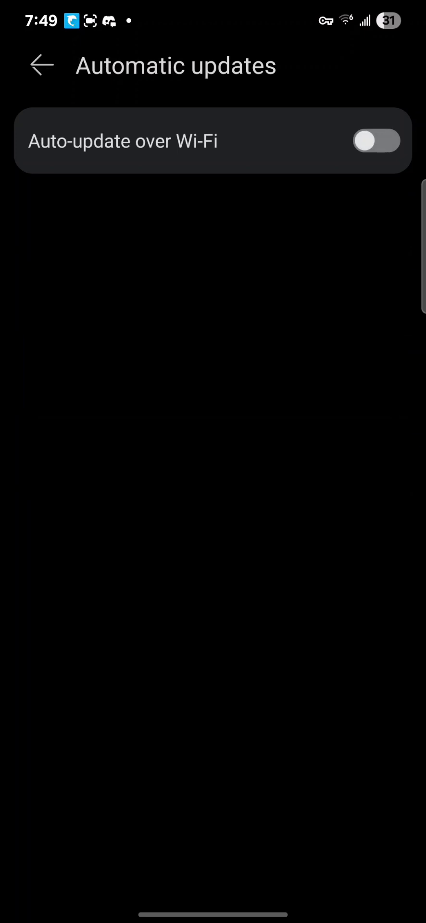
{"action": "left_click_drag", "start_coordinate": [259, 359], "coordinate": [365, 200]}
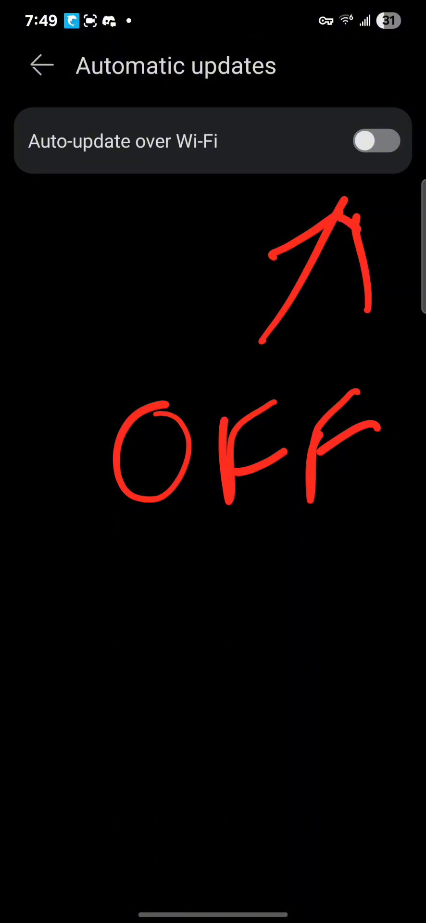
{"action": "left_click", "coordinate": [40, 65]}
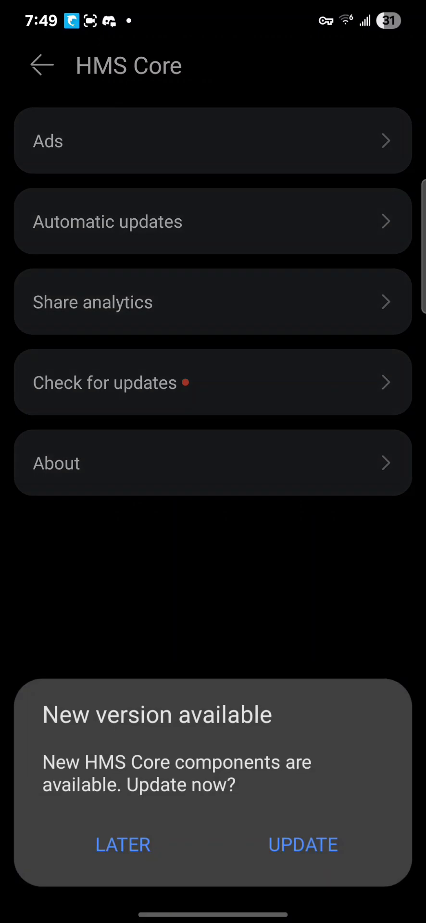
{"action": "left_click", "coordinate": [122, 845]}
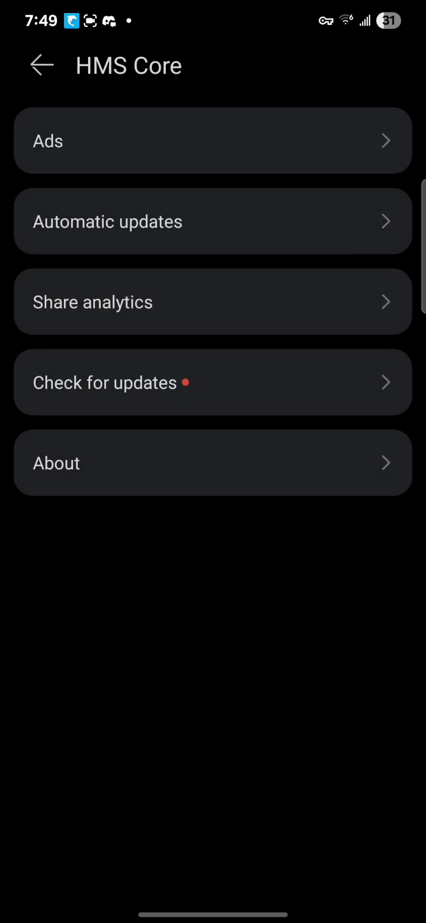
{"action": "left_click", "coordinate": [213, 141]}
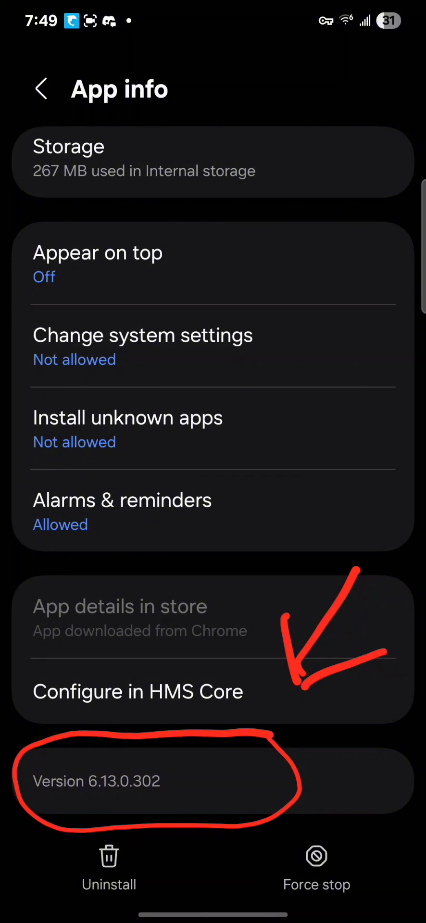
Go back to the Apps list, then return to the home screen
{"action": "left_click", "coordinate": [42, 89]}
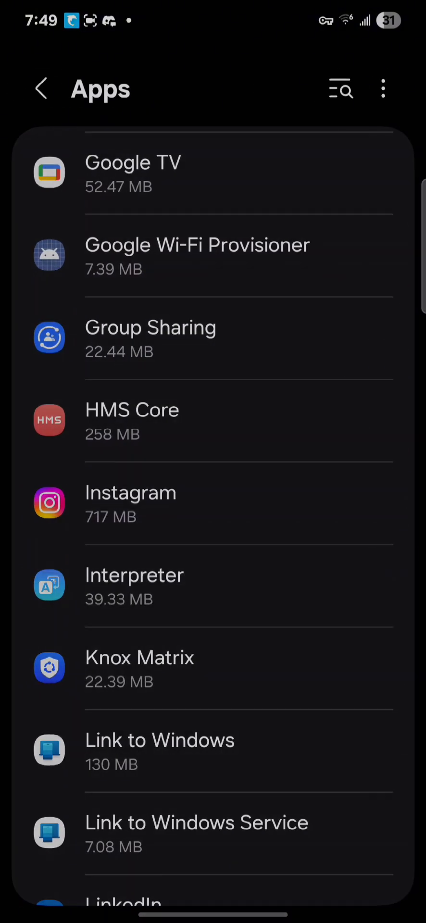
{"action": "key", "text": "HOME"}
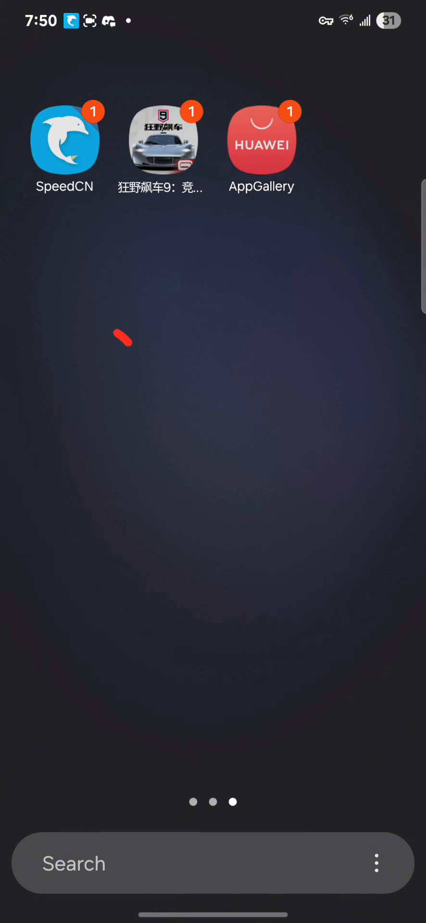
{"action": "left_click_drag", "start_coordinate": [124, 341], "coordinate": [194, 354]}
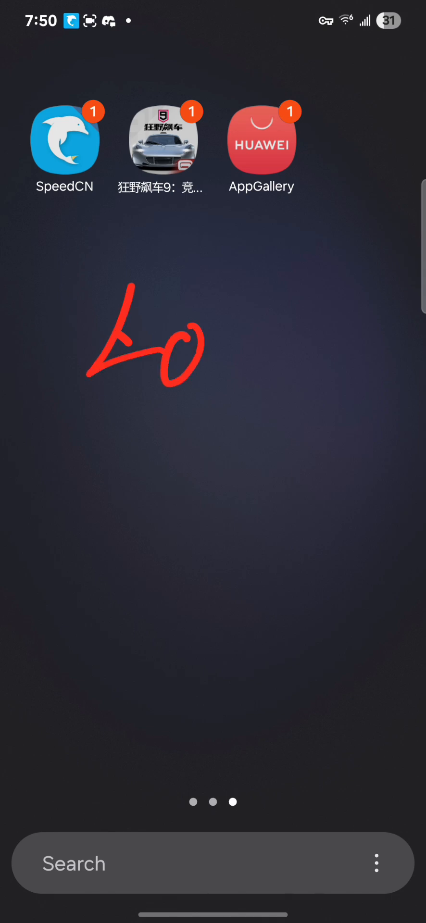